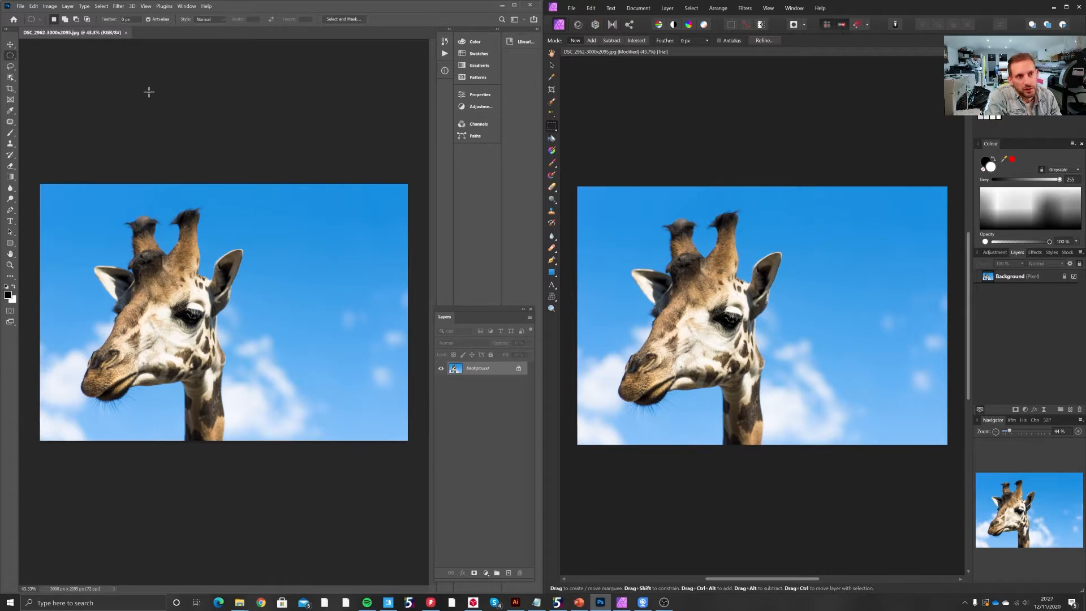
pyautogui.moveTo(124, 95)
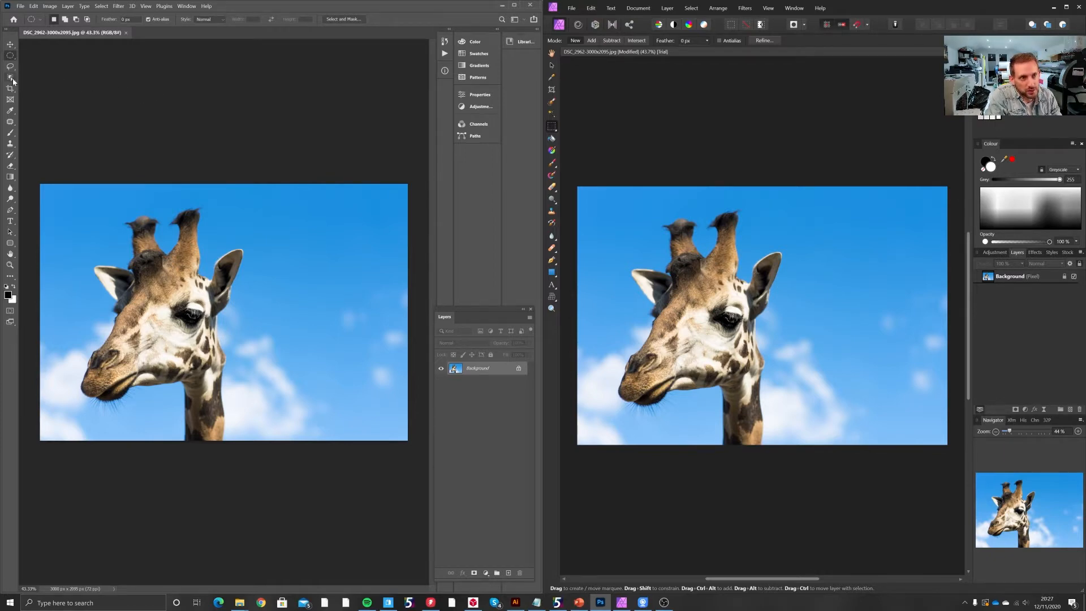
# Quick-select the giraffe's head and neck, leaving the blue sky out
pyautogui.click(8, 77)
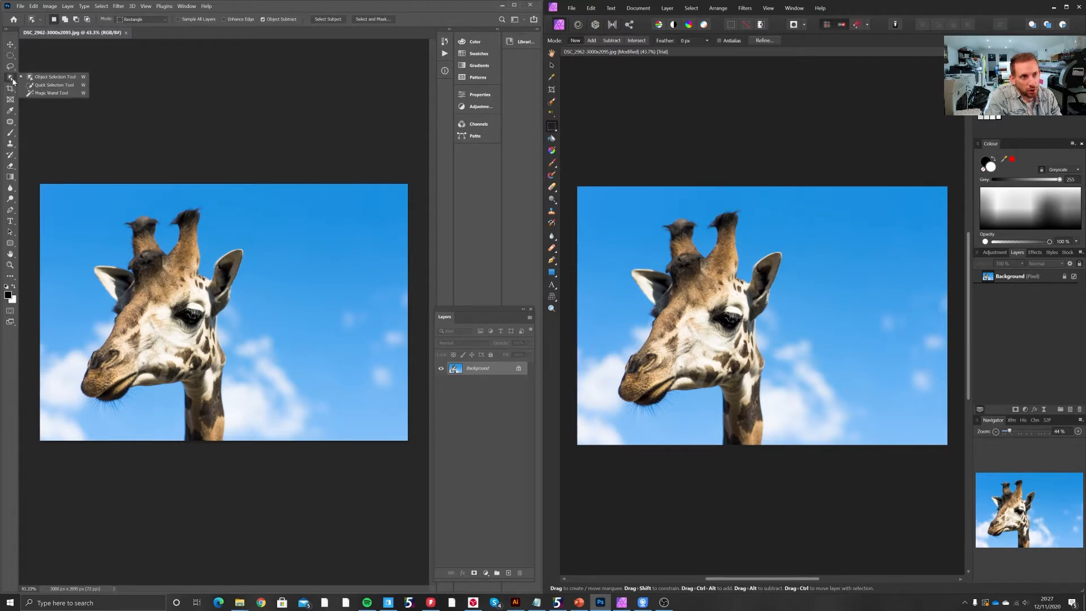
pyautogui.moveTo(74, 185); pyautogui.dragTo(117, 205)
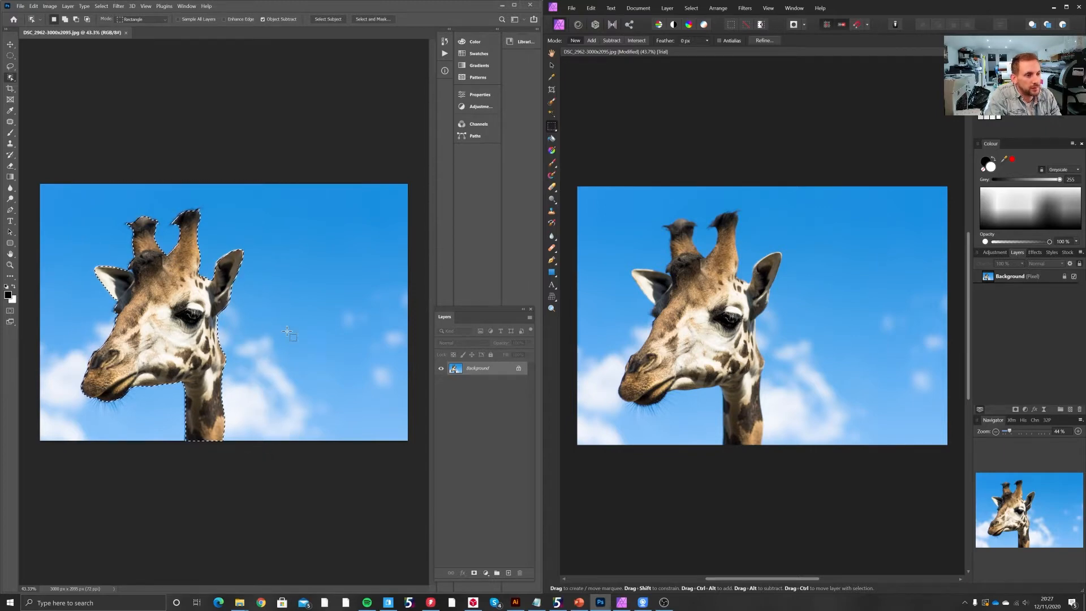
pyautogui.moveTo(291, 289)
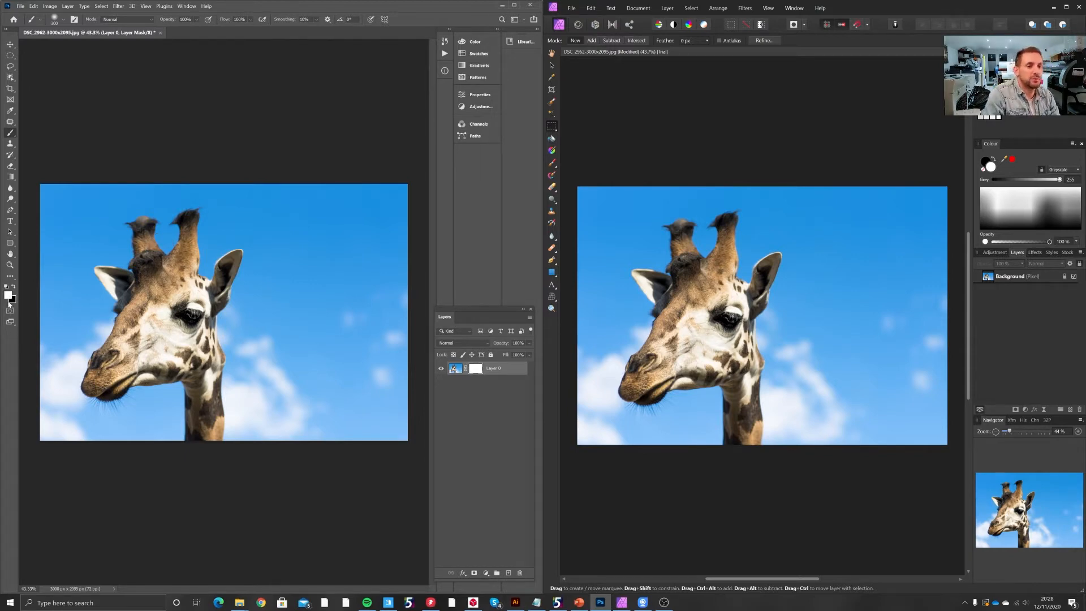
pyautogui.moveTo(6, 296)
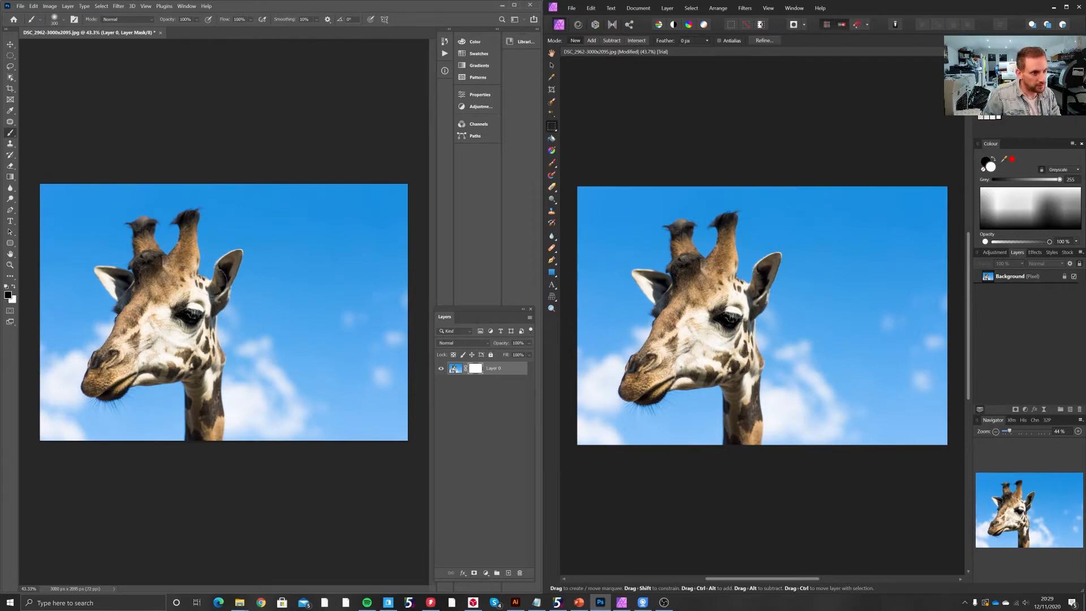
# Paint black on the mask over the sky and clouds right of the giraffe, up to the top edge
pyautogui.moveTo(277, 256); pyautogui.dragTo(284, 326)
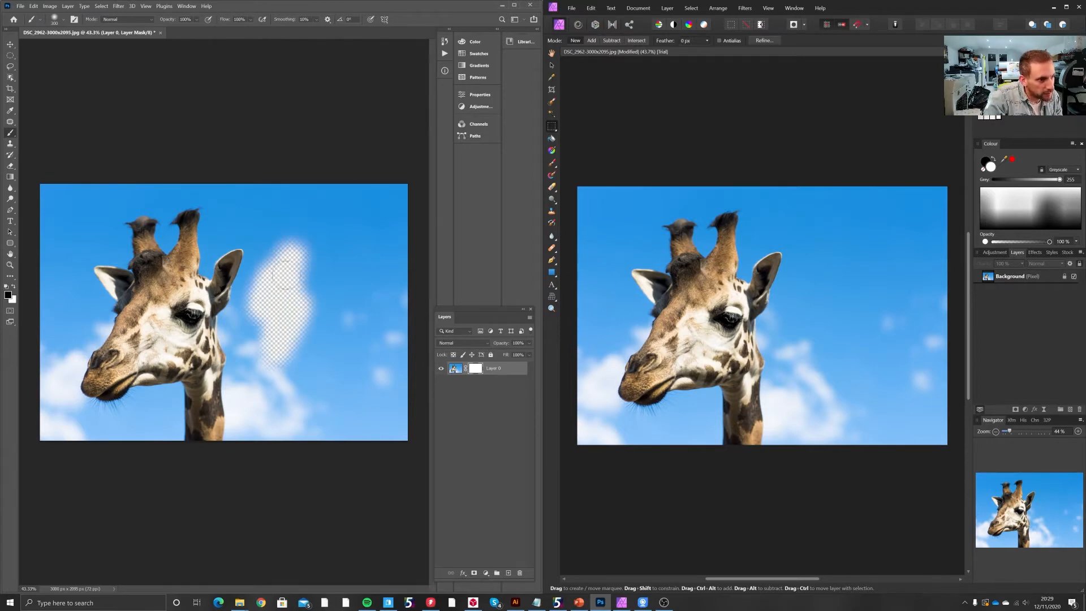
pyautogui.moveTo(277, 277); pyautogui.dragTo(374, 373)
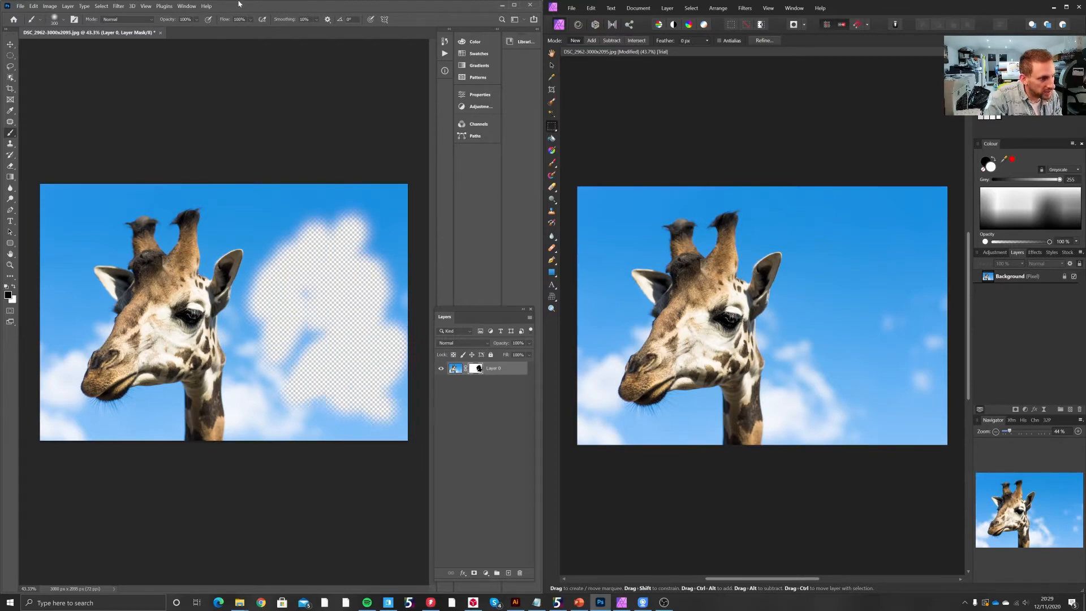
pyautogui.click(58, 19)
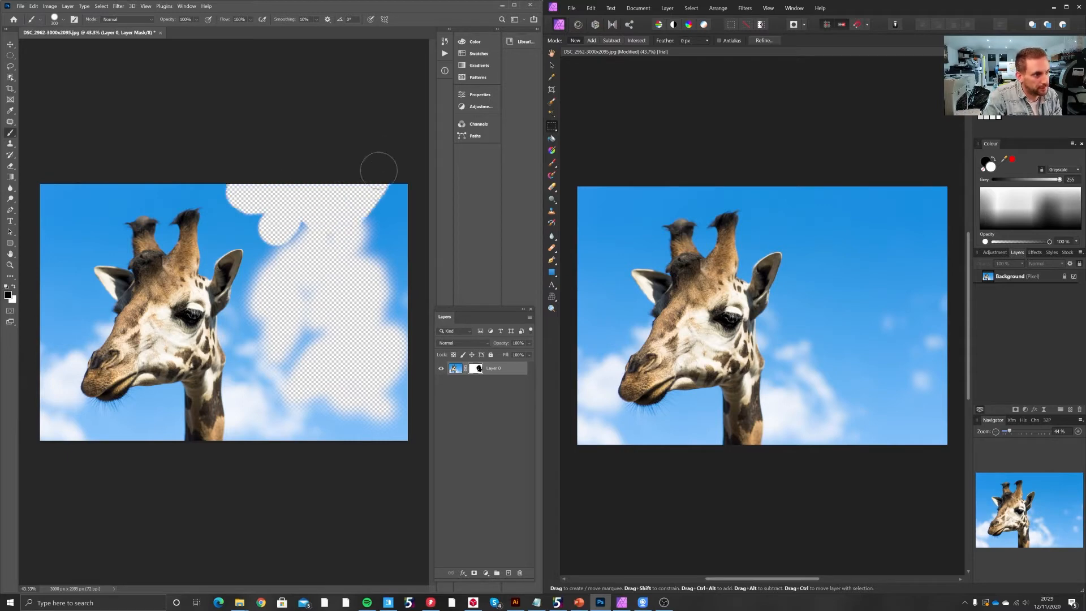
pyautogui.moveTo(401, 187)
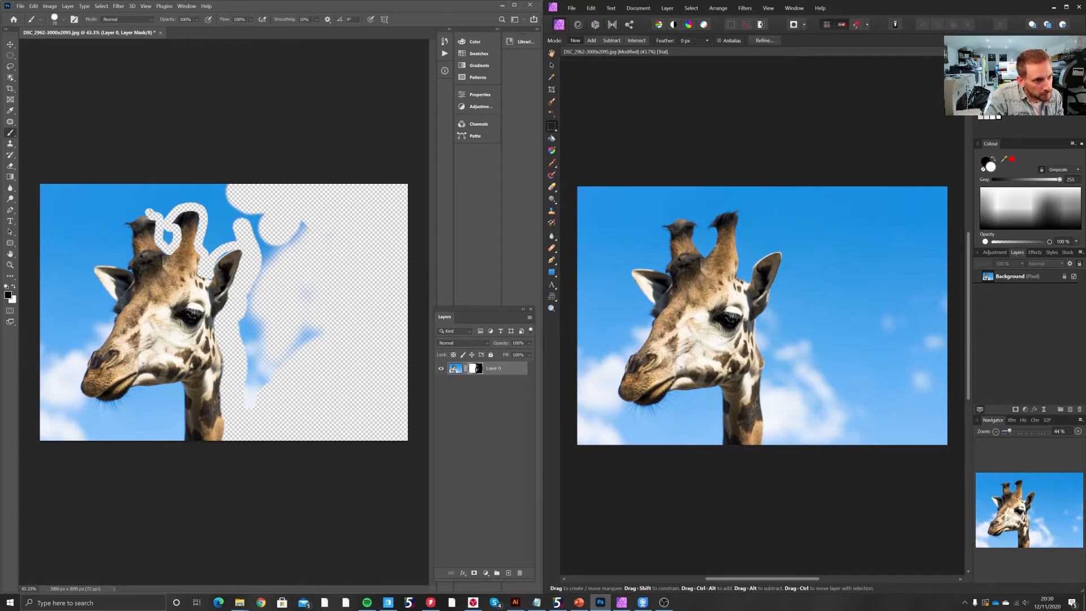
# Paint away the last sky around the horns, ears and neck on the mask
pyautogui.moveTo(173, 208); pyautogui.dragTo(160, 242)
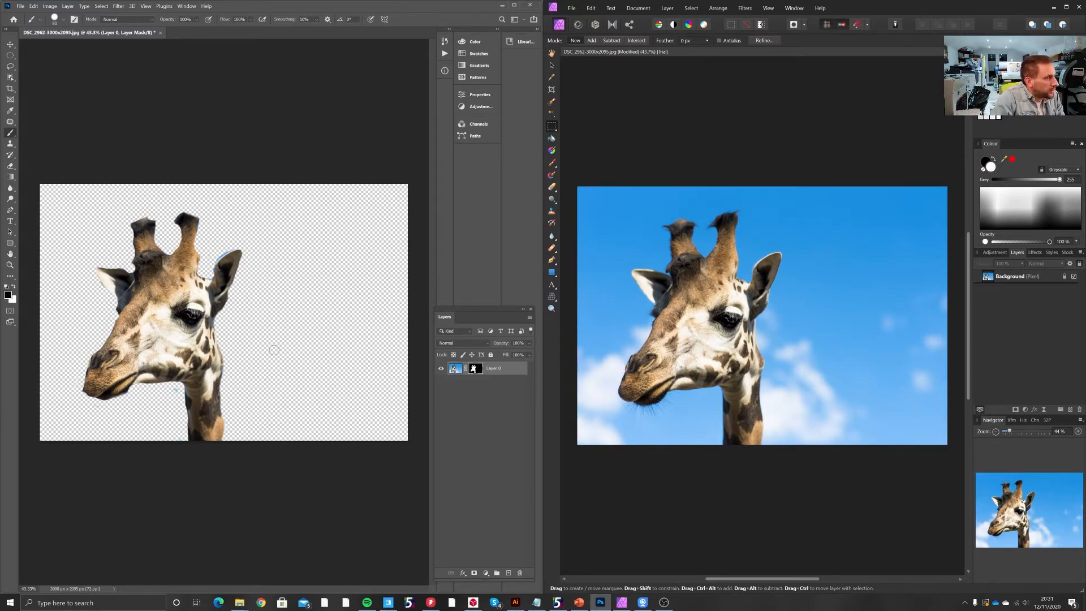
# Select the Background giraffe layer in Affinity Photo's Layers panel
pyautogui.click(1016, 276)
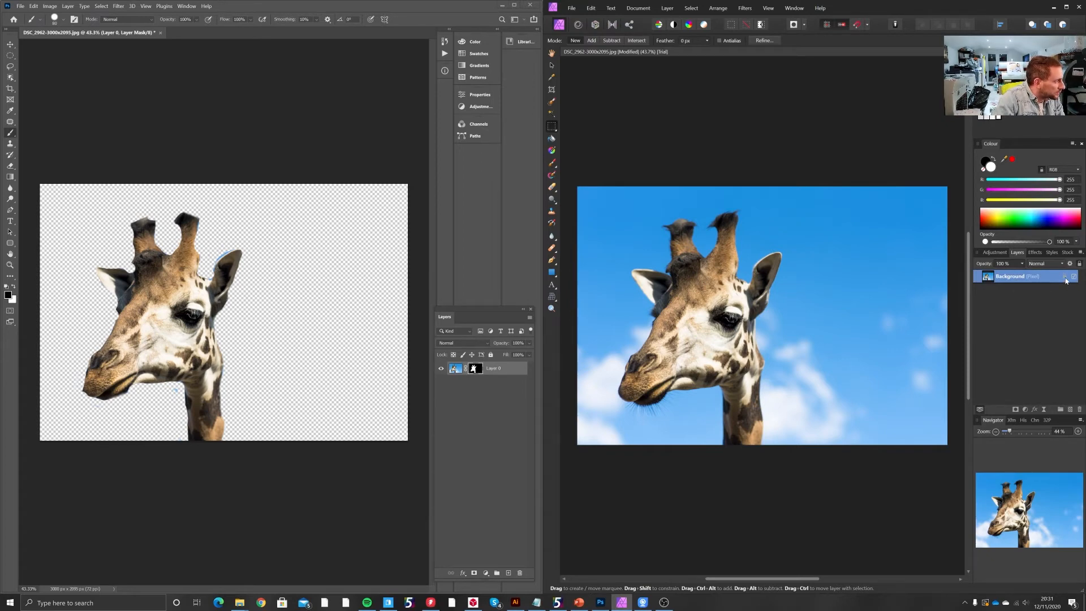
pyautogui.moveTo(1016, 409)
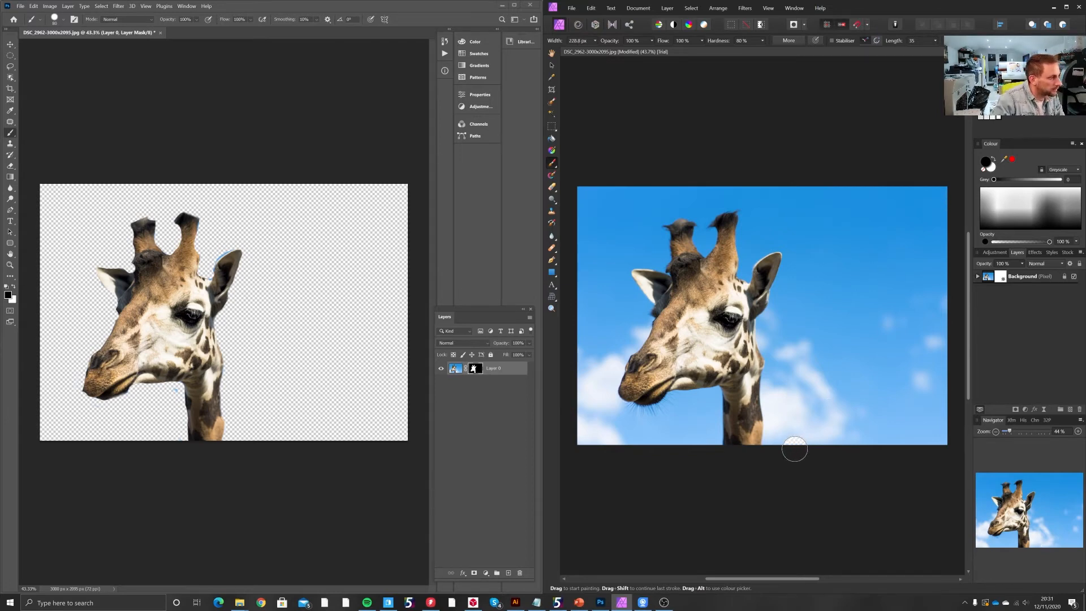
# Mask out the sky right of the giraffe and along its right ear and outline
pyautogui.moveTo(793, 448); pyautogui.dragTo(925, 416)
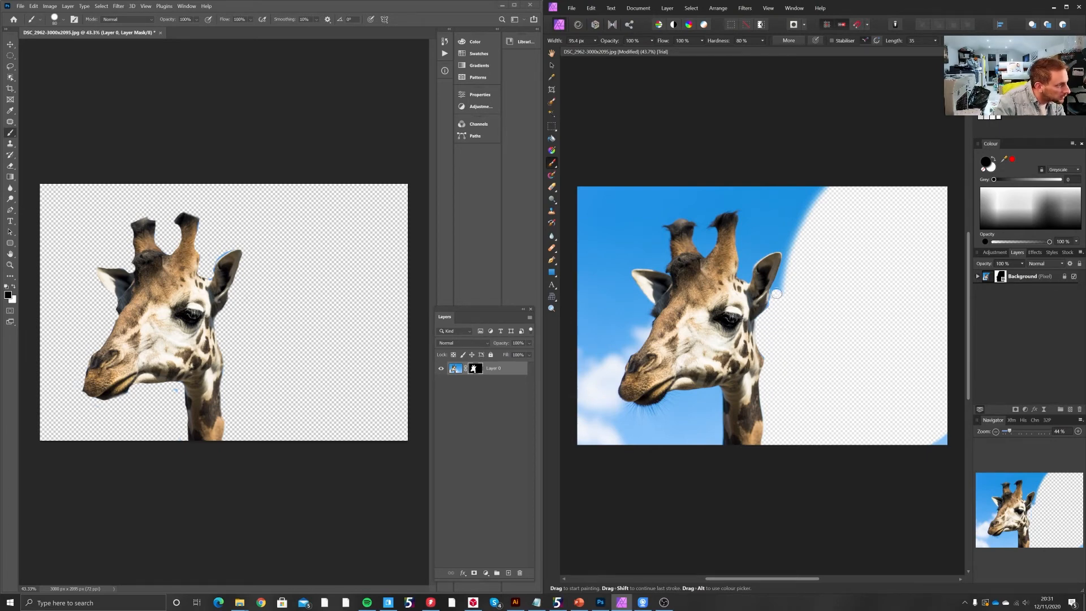
pyautogui.moveTo(775, 294); pyautogui.dragTo(783, 249)
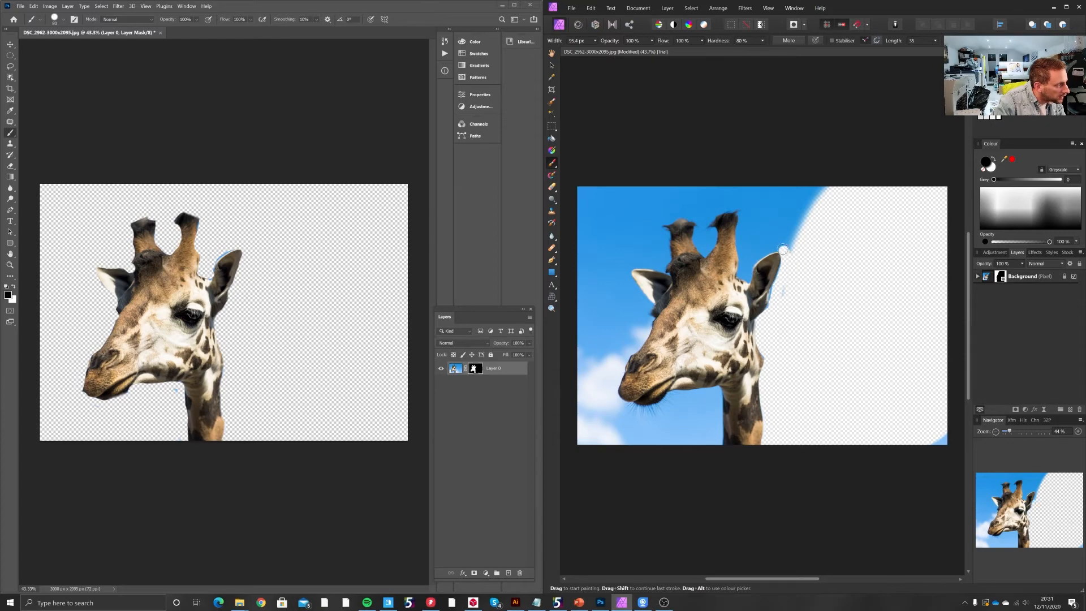
pyautogui.moveTo(782, 250); pyautogui.dragTo(749, 262)
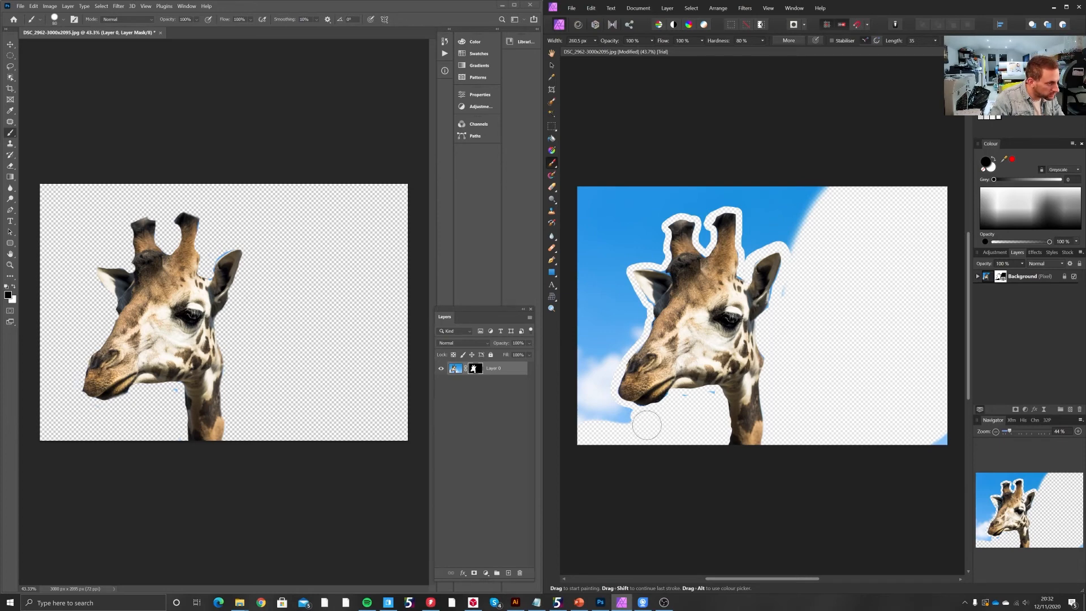
pyautogui.moveTo(646, 428)
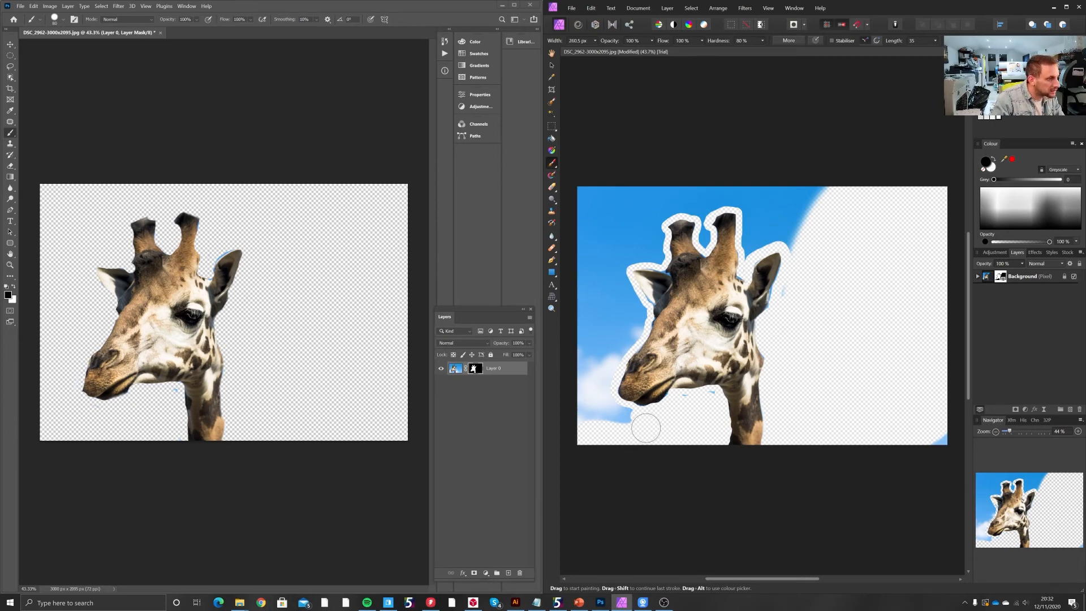
pyautogui.moveTo(595, 394)
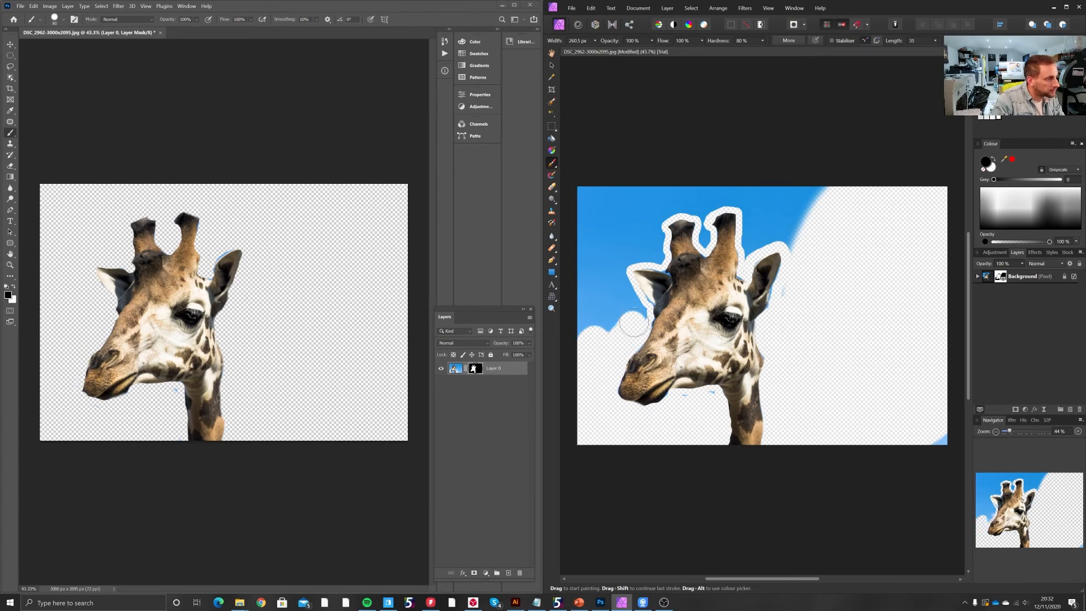
# Mask the lower-left clouds, top-left sky, and leftover blue around and between the horns
pyautogui.moveTo(633, 322); pyautogui.dragTo(621, 312)
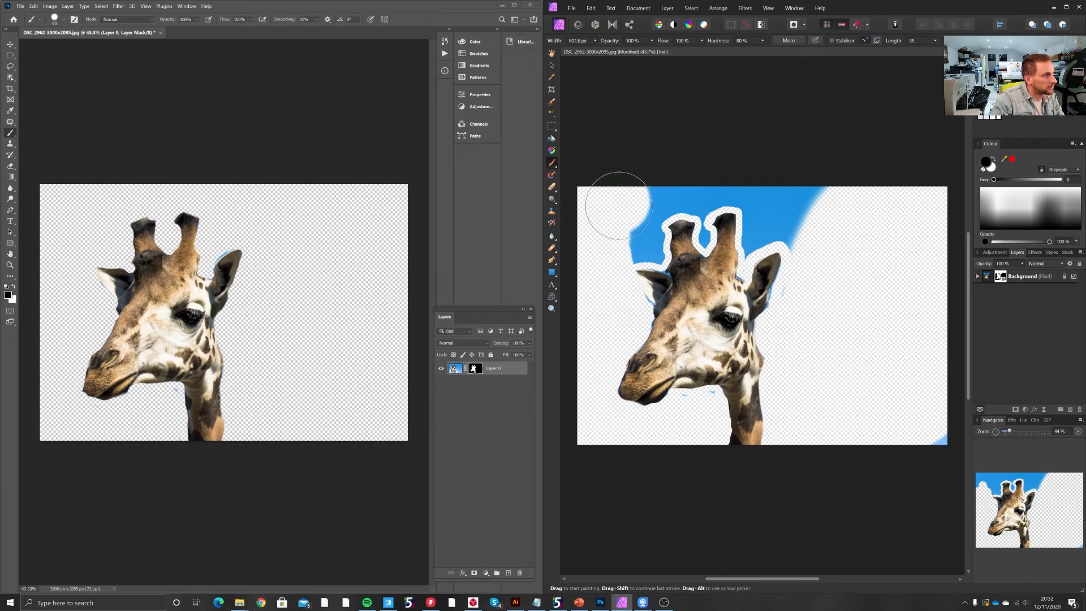
pyautogui.moveTo(623, 201); pyautogui.dragTo(822, 201)
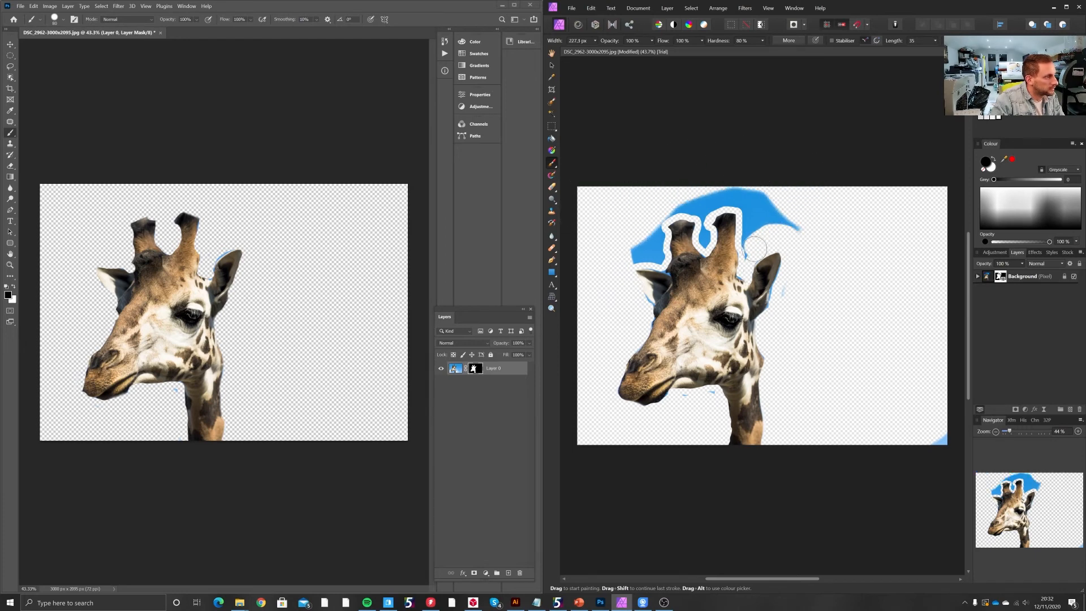
pyautogui.moveTo(756, 249); pyautogui.dragTo(786, 228)
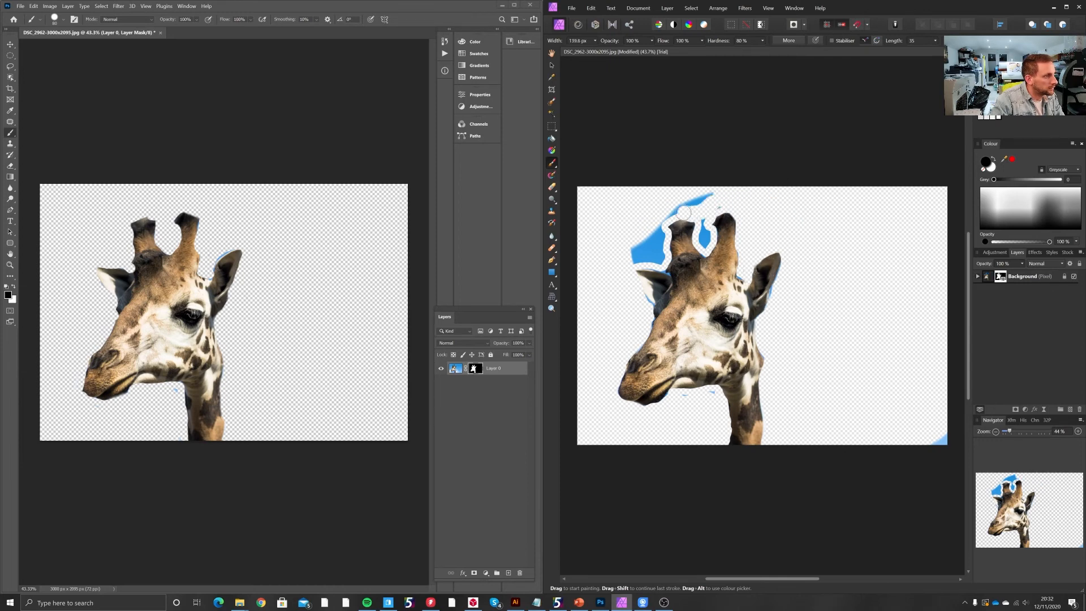
pyautogui.moveTo(685, 211); pyautogui.dragTo(700, 242)
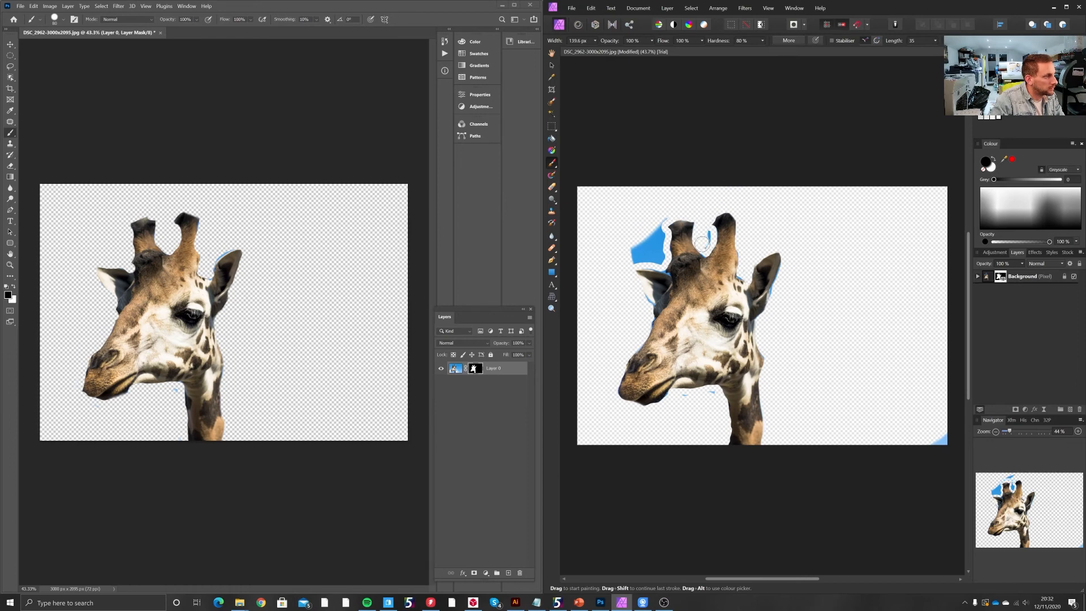
pyautogui.moveTo(700, 235); pyautogui.dragTo(658, 257)
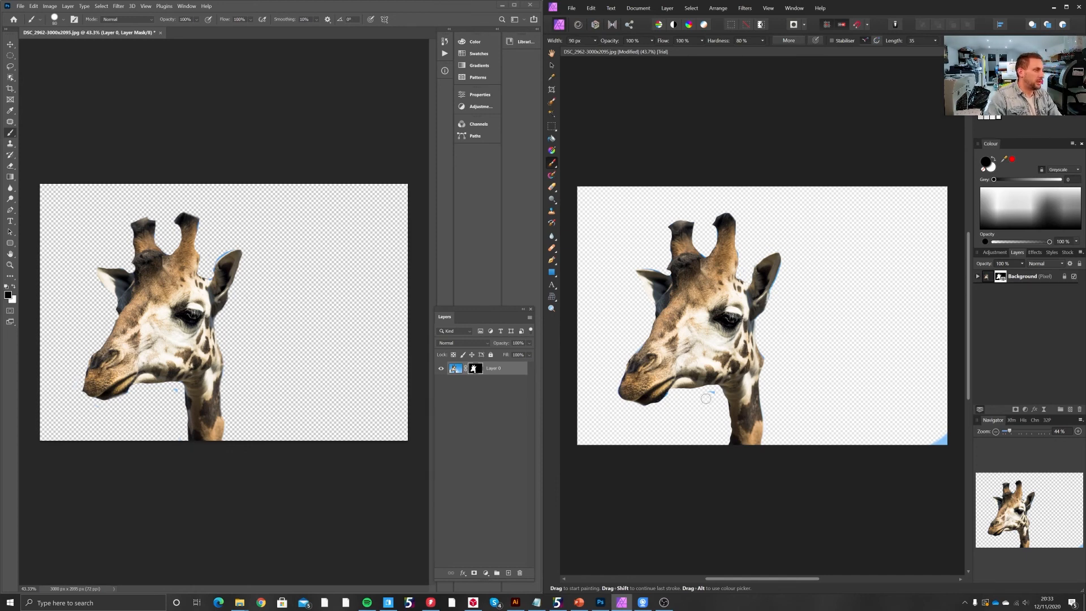
pyautogui.moveTo(727, 501)
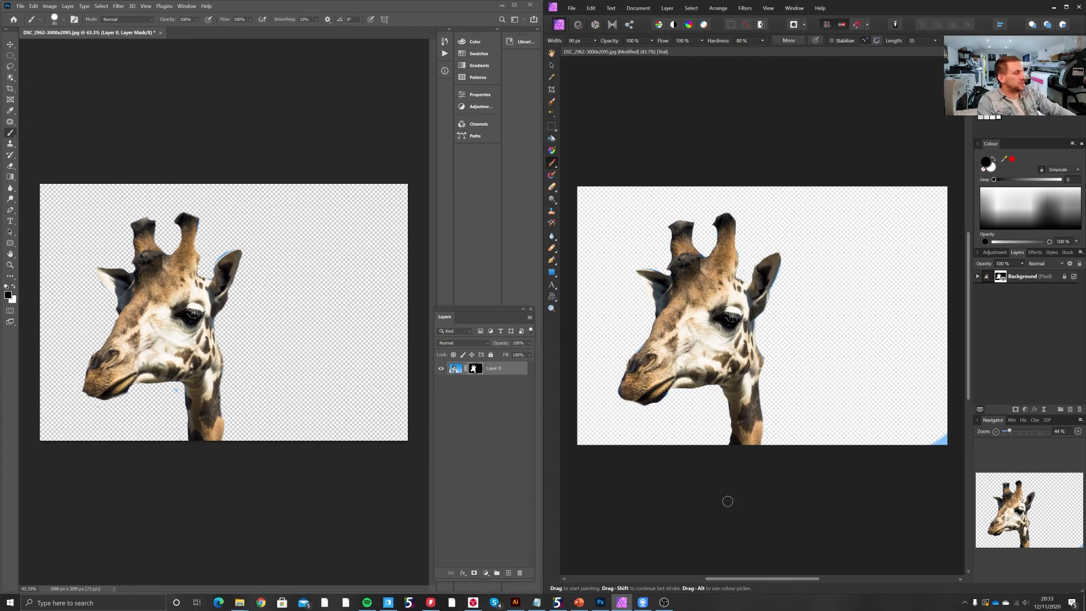
pyautogui.moveTo(430, 345)
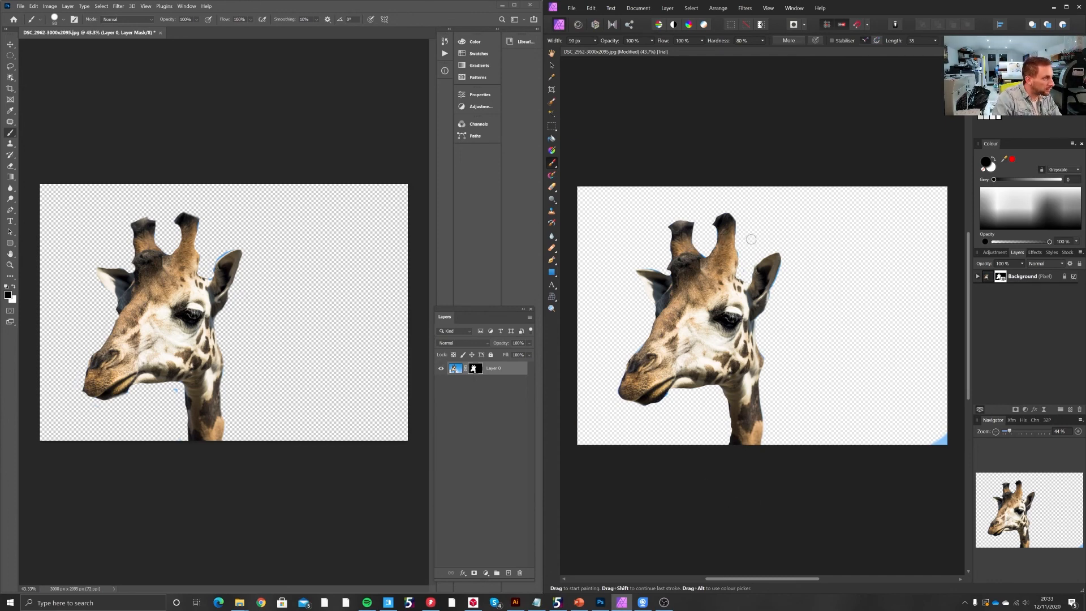
pyautogui.moveTo(789, 260)
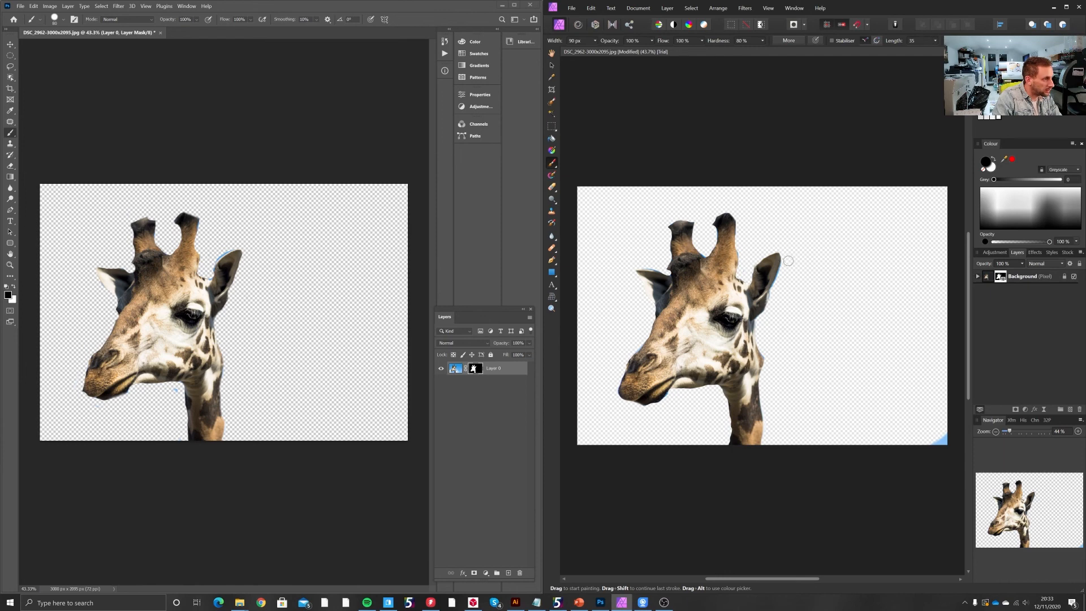
pyautogui.moveTo(783, 298)
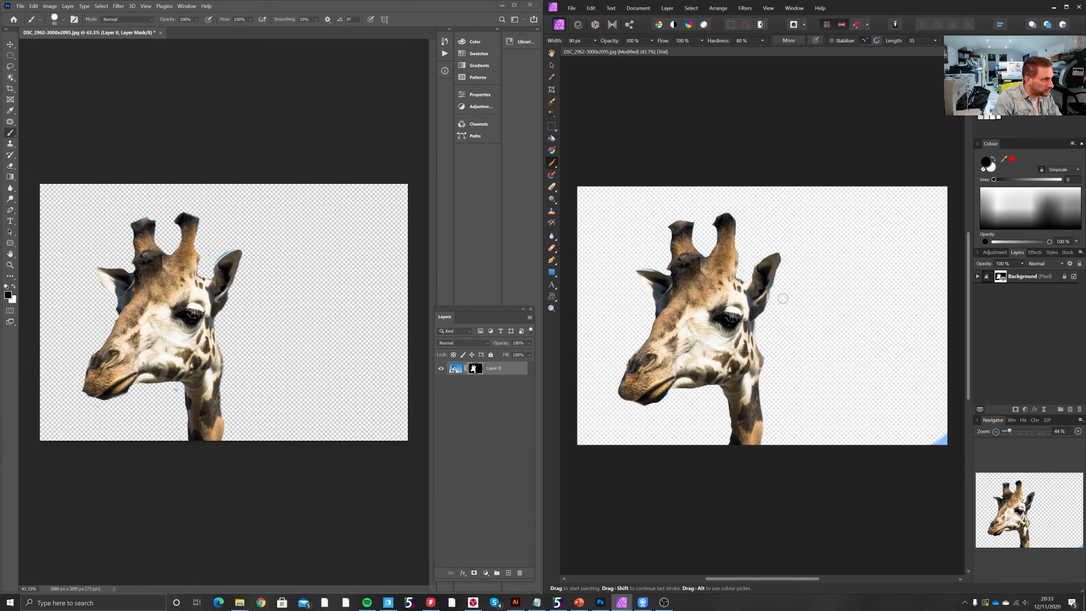